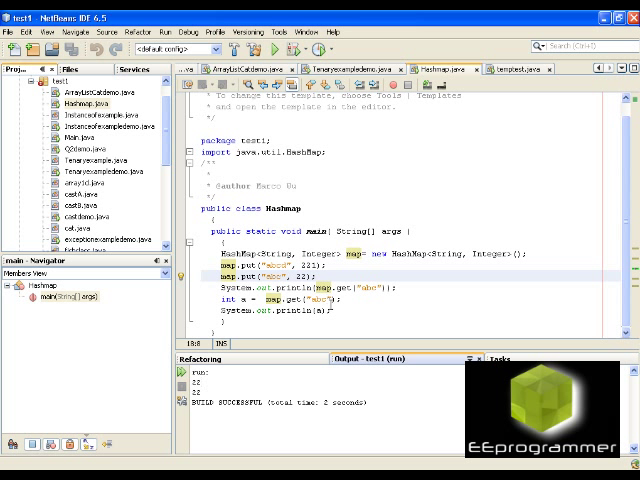
{"action": "mouse_move", "coordinate": [371, 300]}
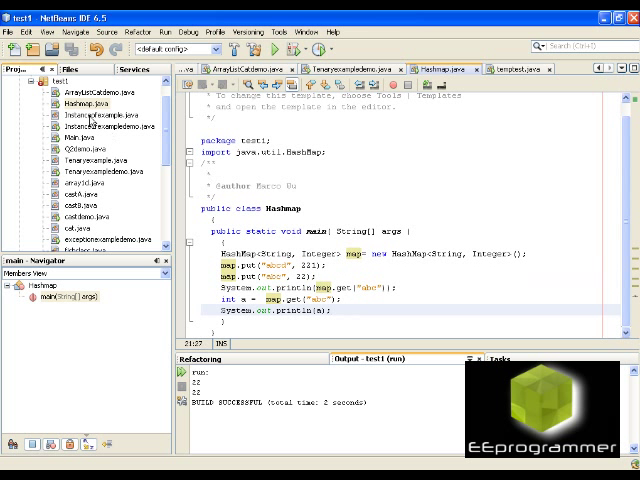
- Bring up the context menu for Hashmap.java in the Projects panel to reach Run File
{"action": "right_click", "coordinate": [70, 91]}
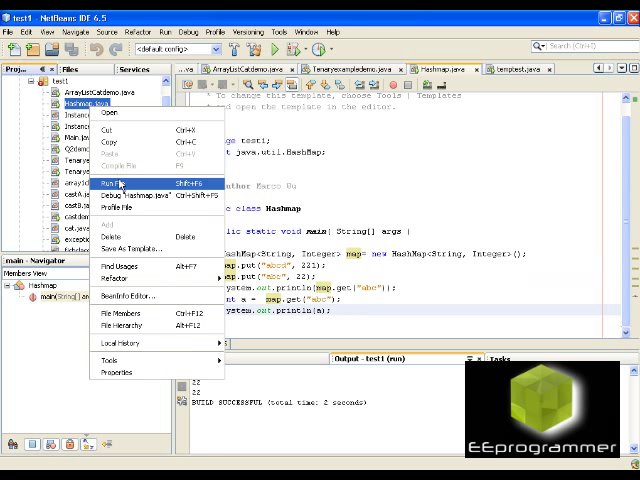